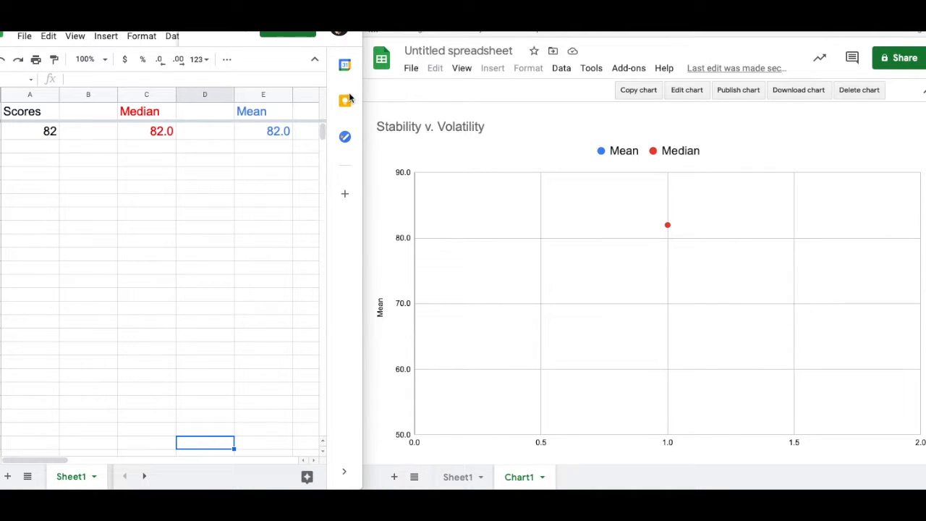
mouse_move(791, 273)
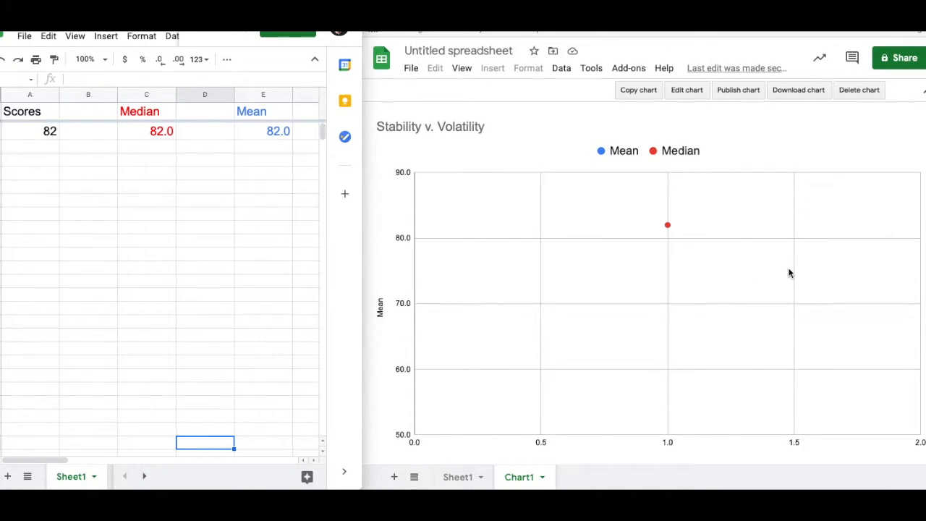
mouse_move(123, 136)
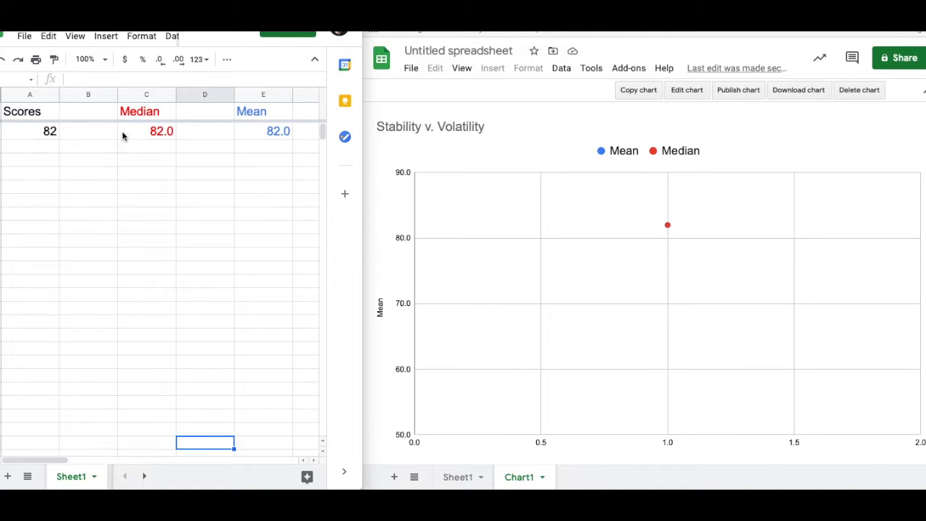
mouse_move(52, 150)
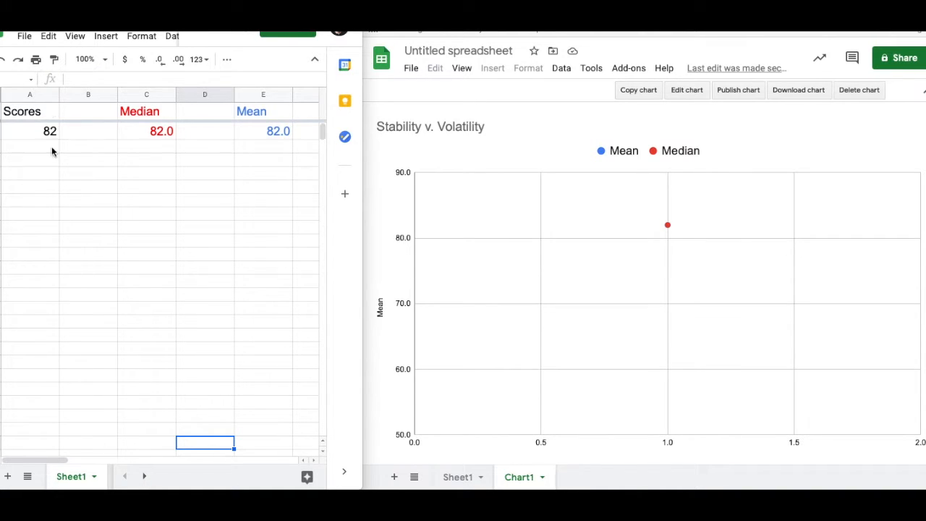
mouse_move(37, 142)
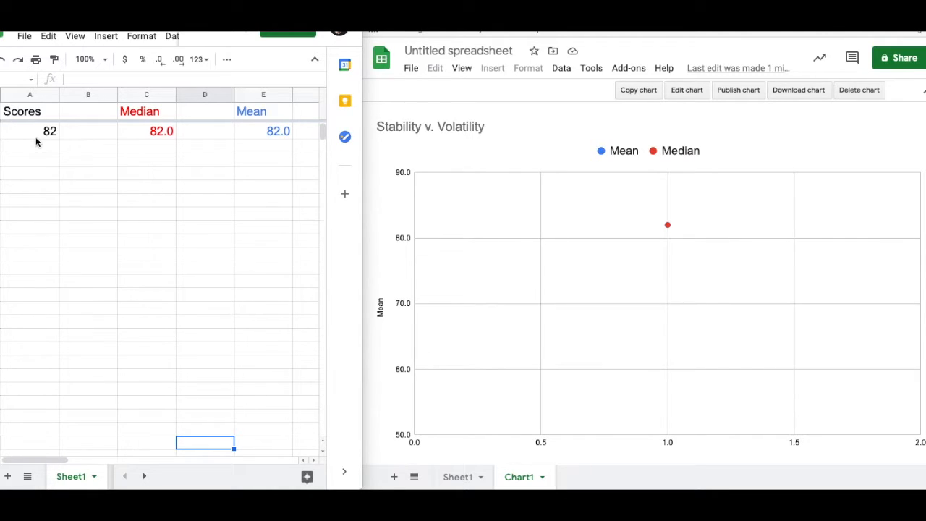
mouse_move(39, 211)
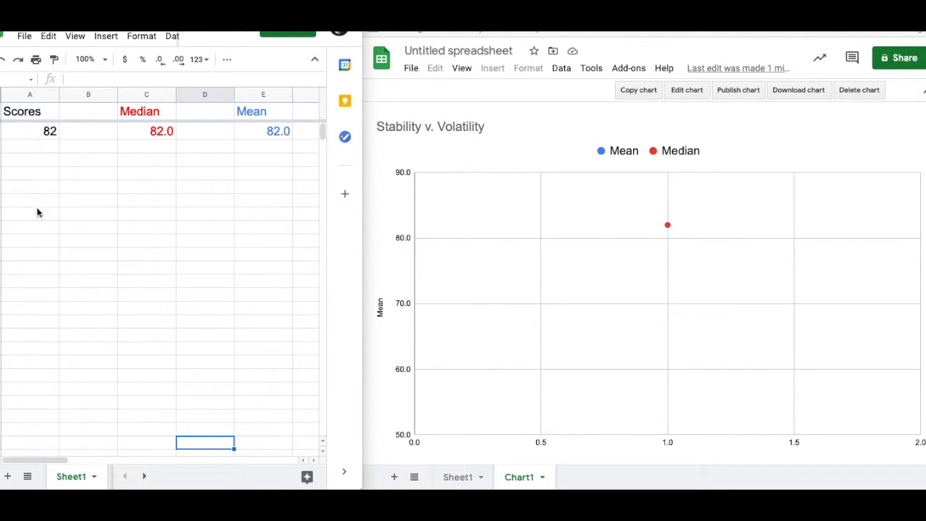
mouse_move(36, 223)
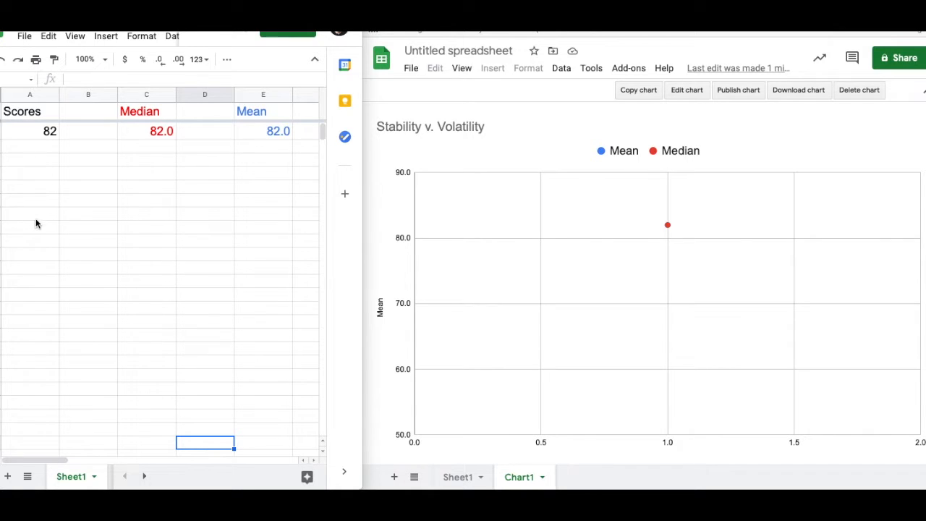
mouse_move(151, 127)
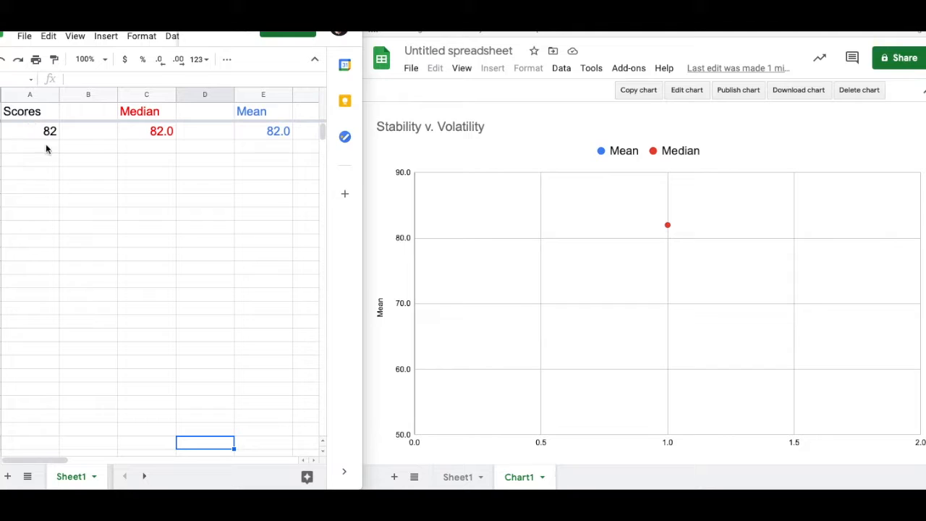
mouse_move(113, 141)
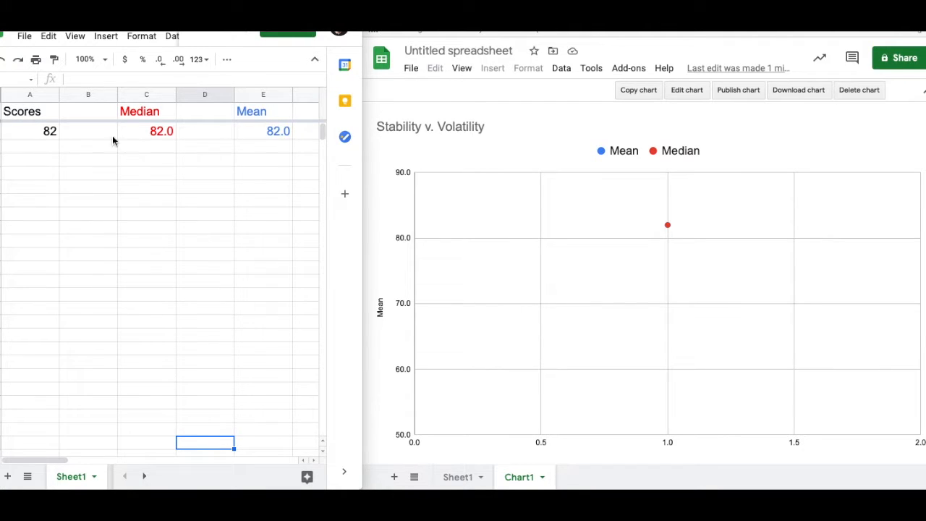
mouse_move(142, 209)
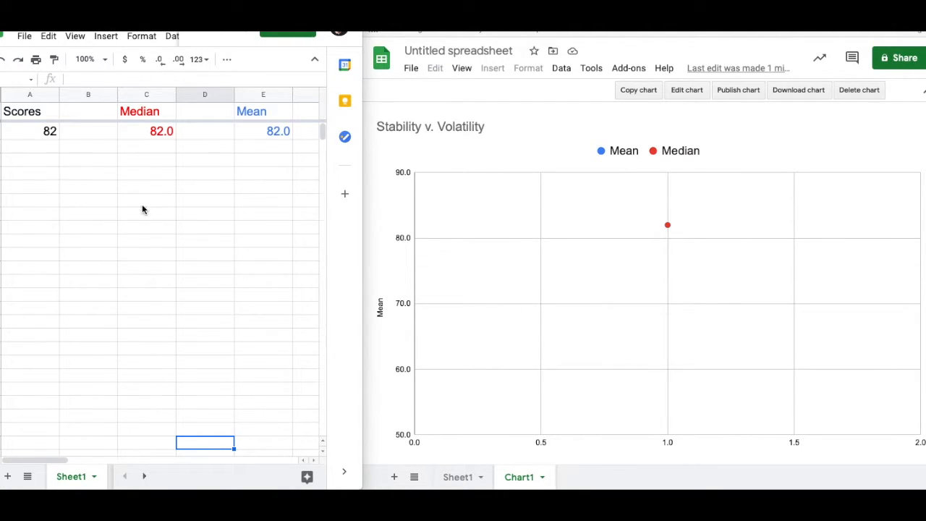
mouse_move(142, 199)
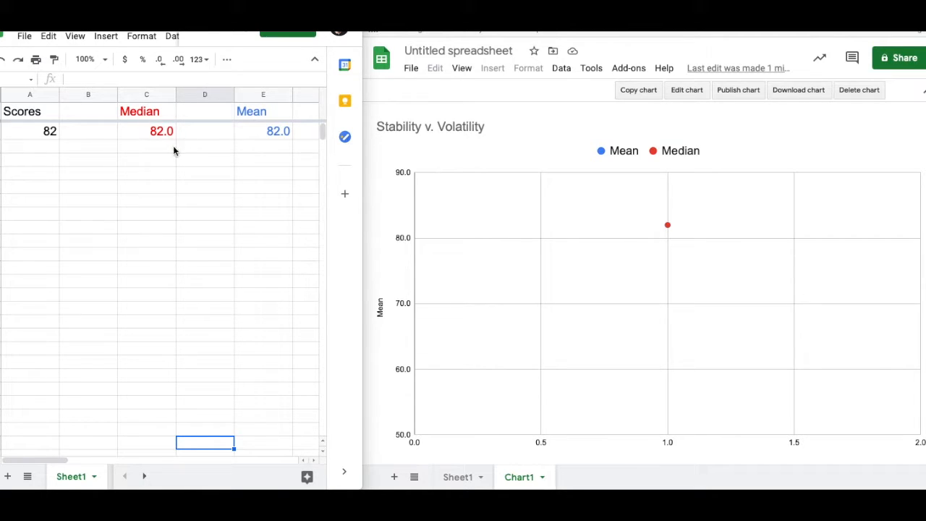
mouse_move(267, 139)
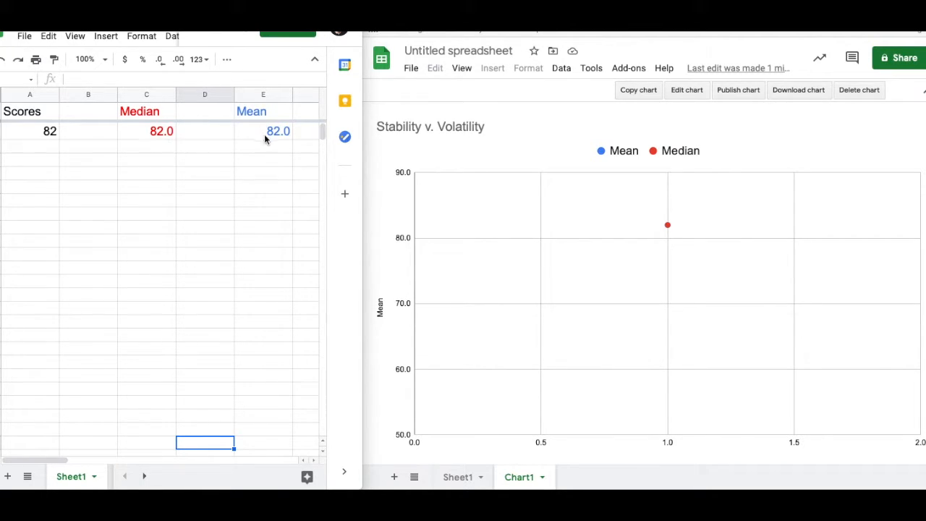
mouse_move(155, 149)
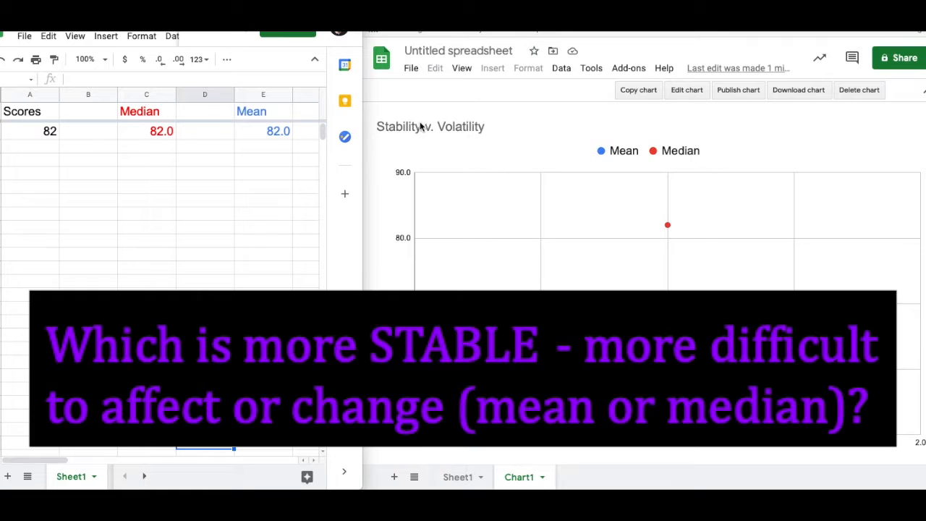
mouse_move(214, 188)
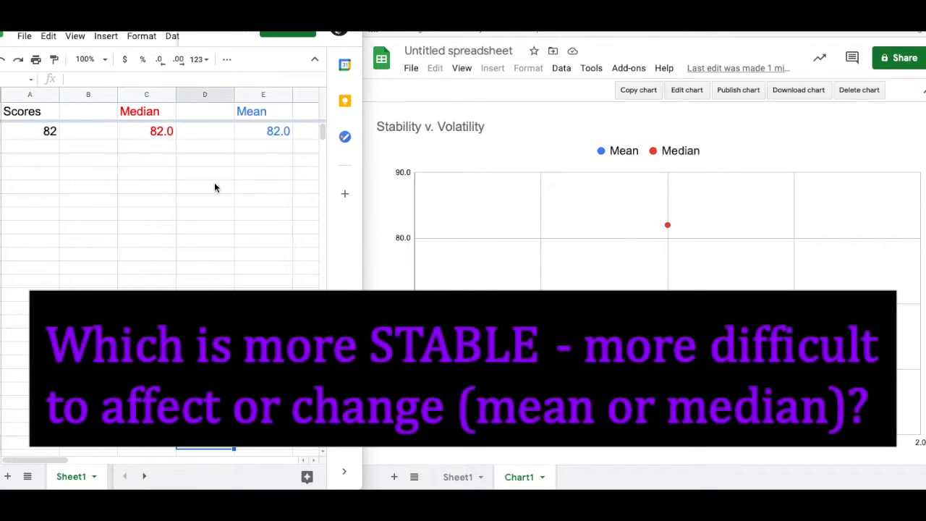
mouse_move(29, 148)
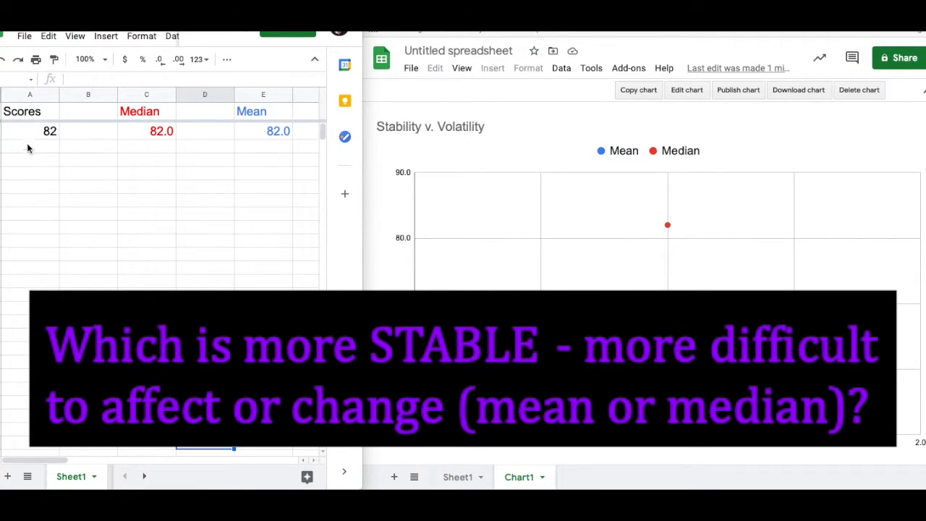
mouse_move(45, 162)
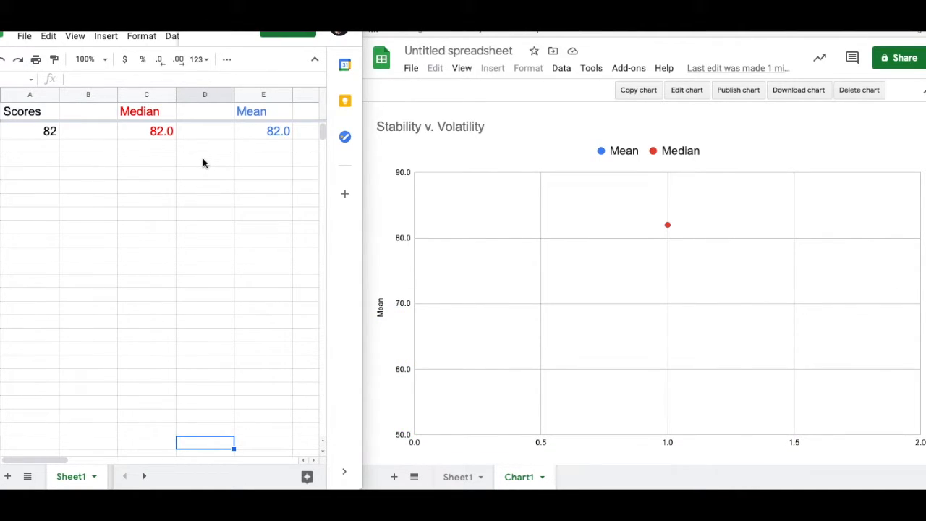
mouse_move(404, 145)
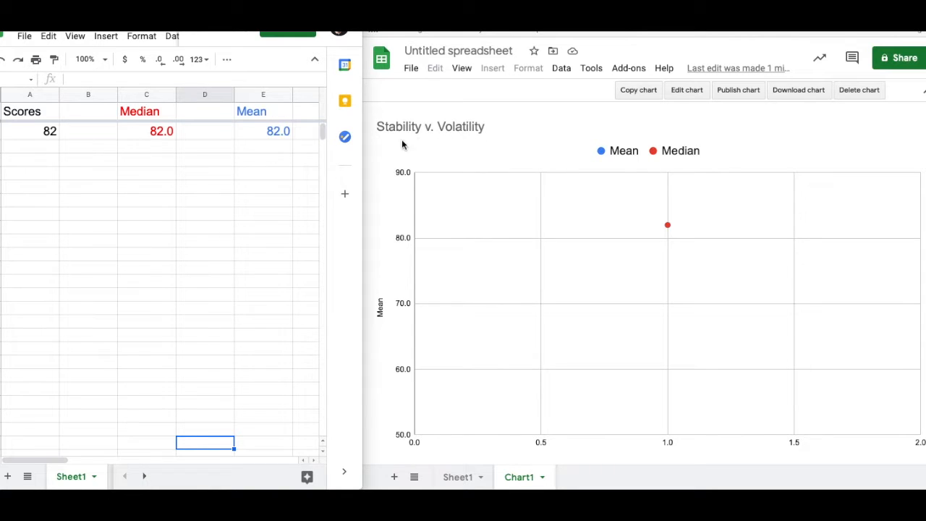
mouse_move(244, 168)
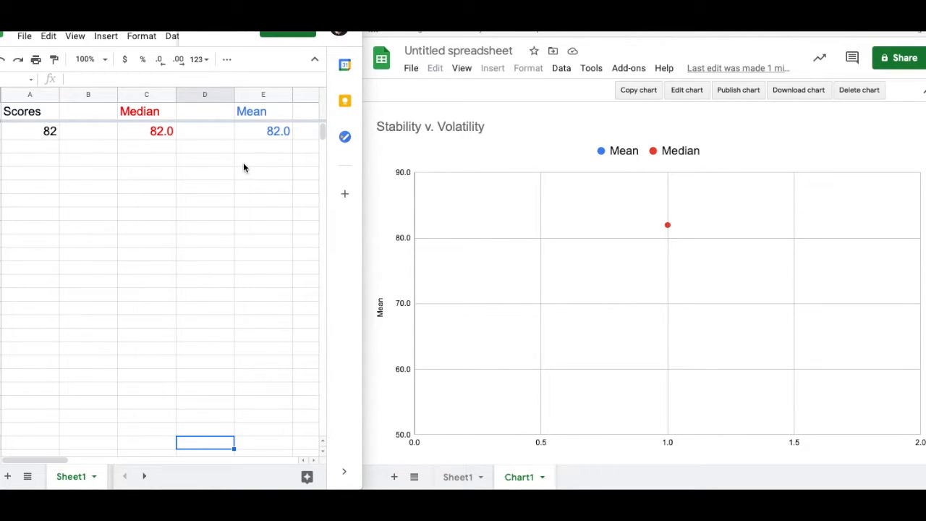
mouse_move(237, 165)
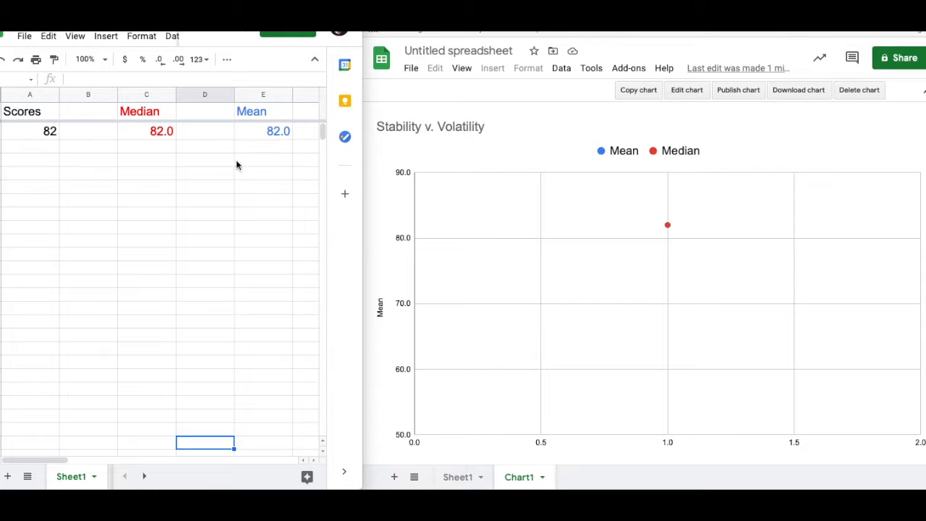
mouse_move(31, 153)
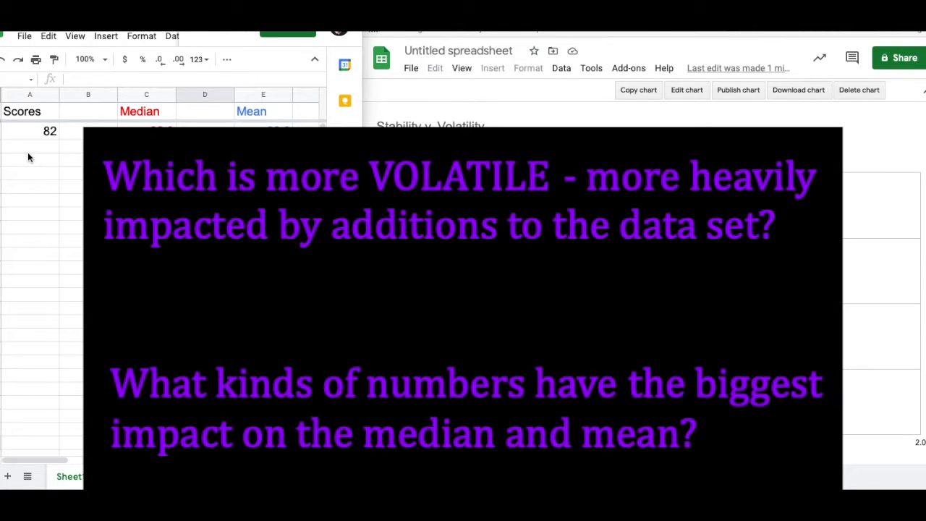
mouse_move(40, 156)
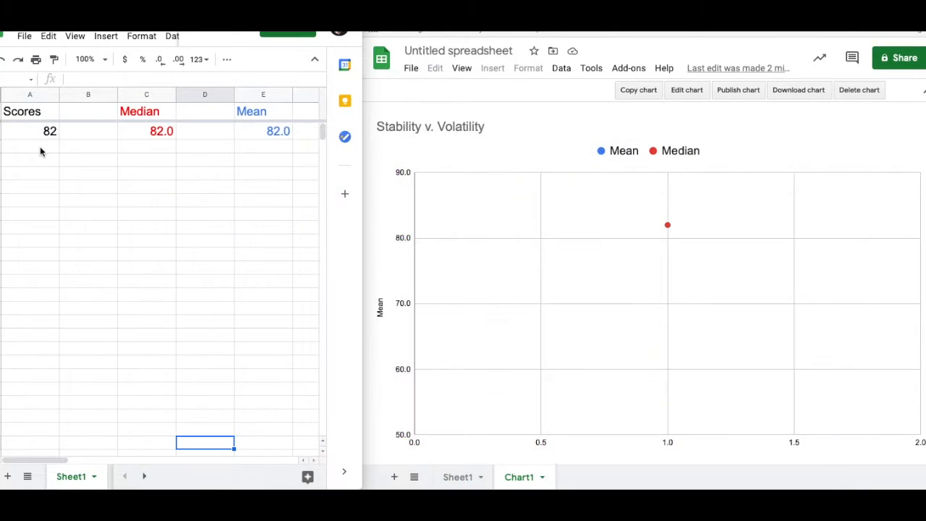
mouse_move(304, 188)
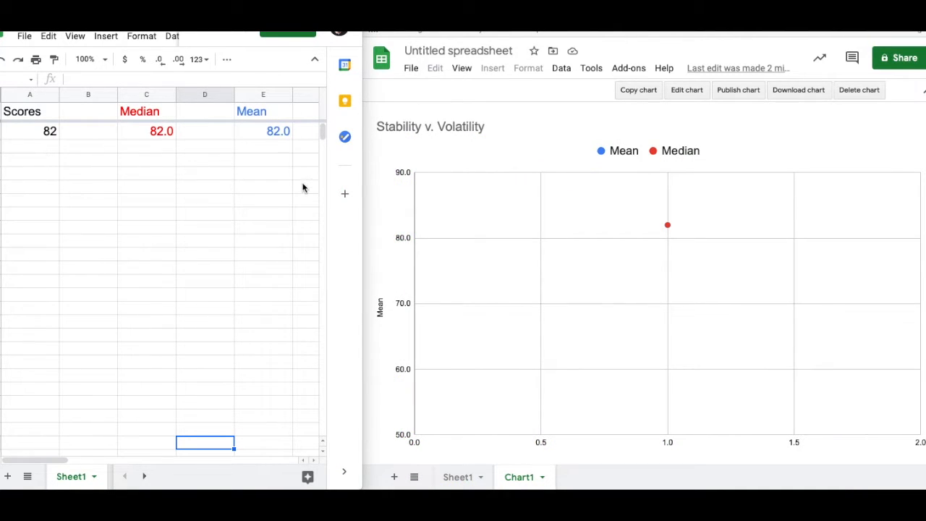
mouse_move(619, 208)
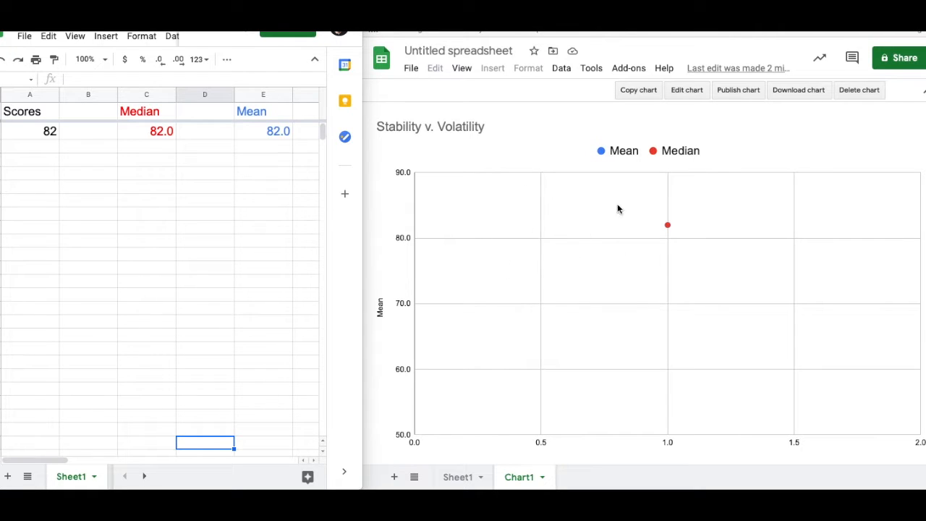
mouse_move(692, 124)
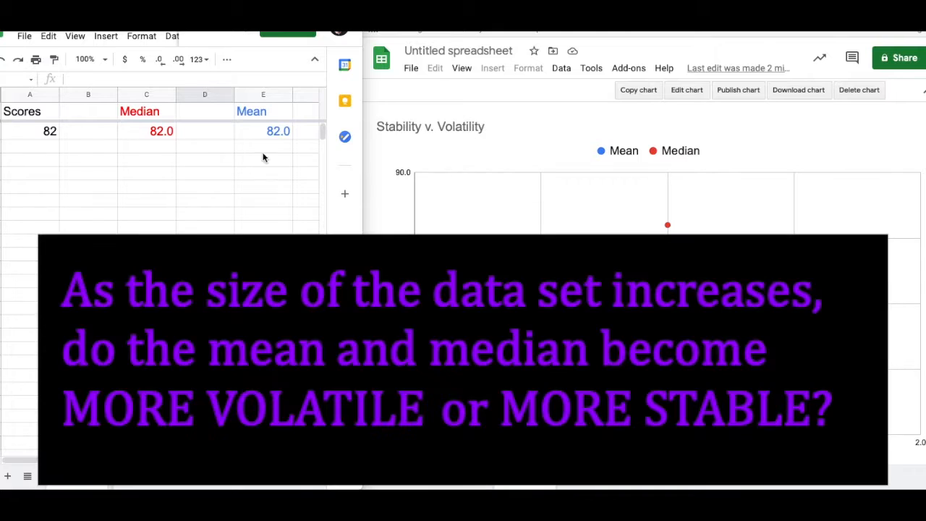
mouse_move(213, 120)
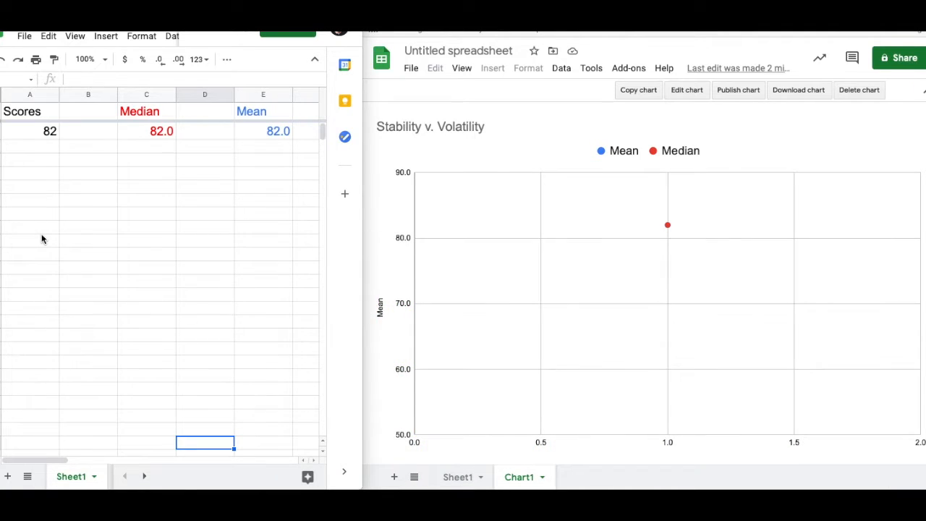
mouse_move(50, 131)
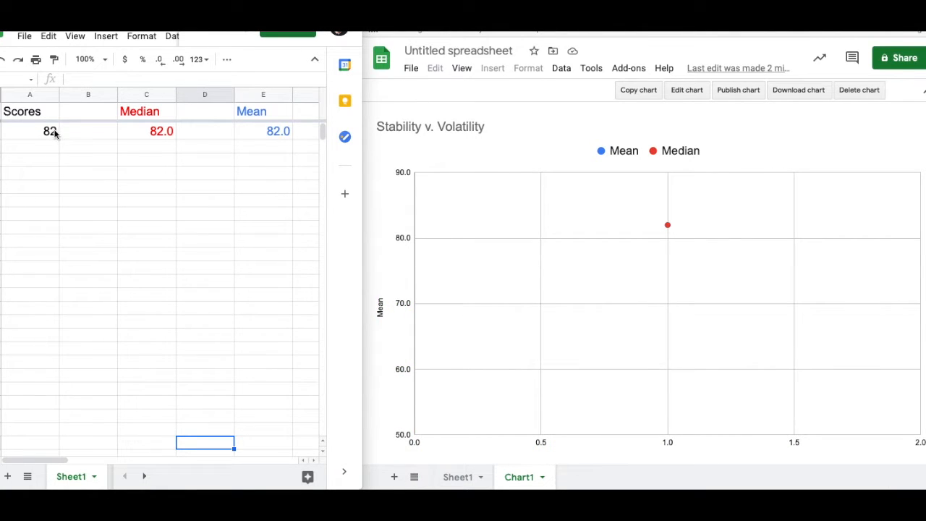
mouse_move(233, 131)
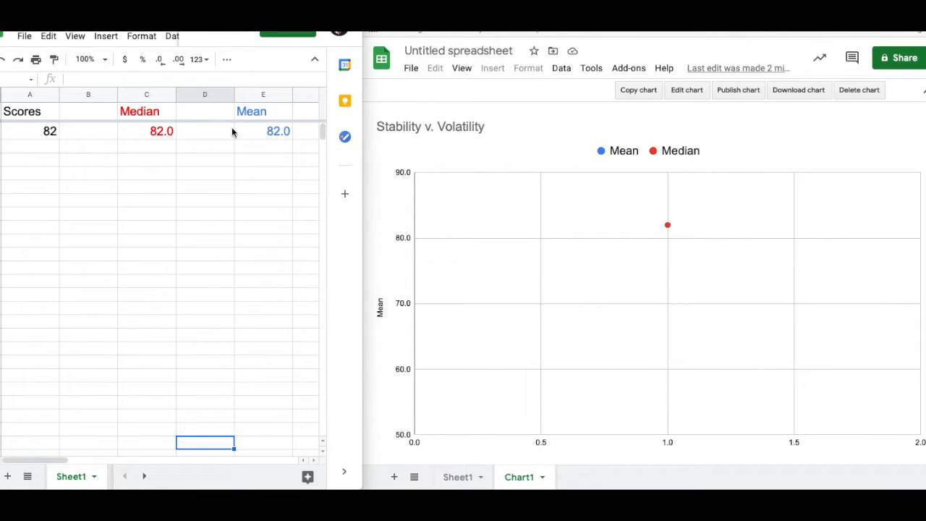
mouse_move(282, 178)
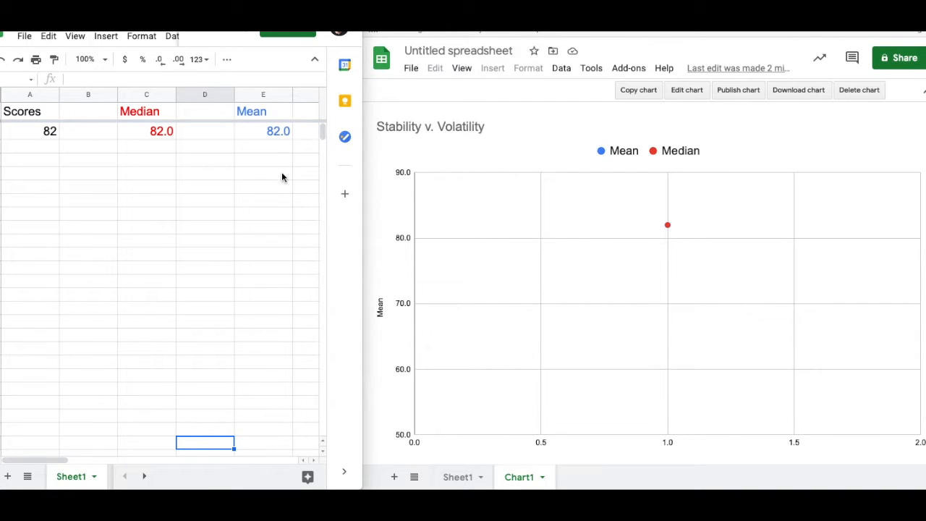
mouse_move(276, 178)
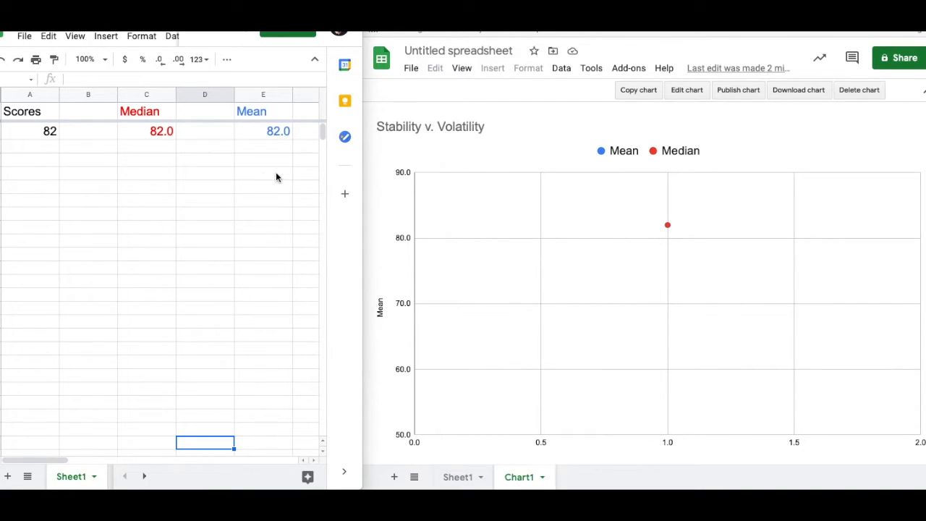
type("85")
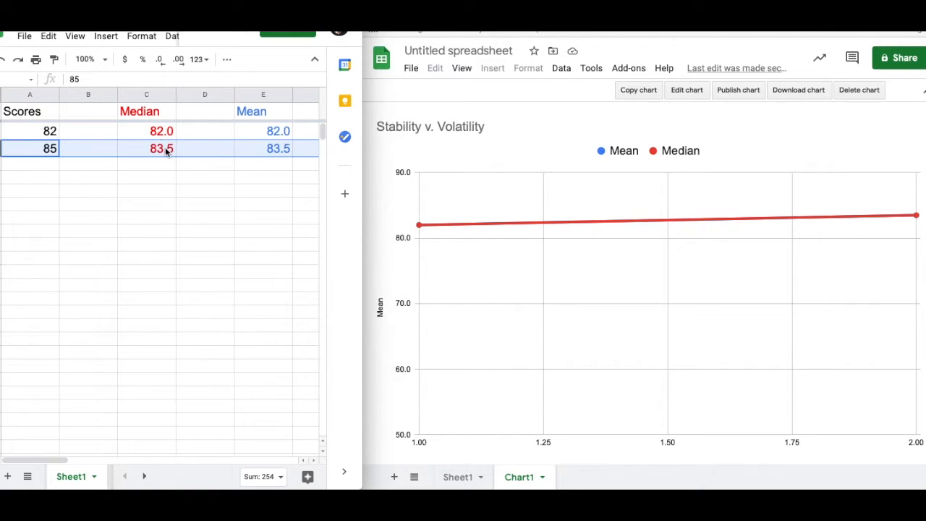
mouse_move(266, 156)
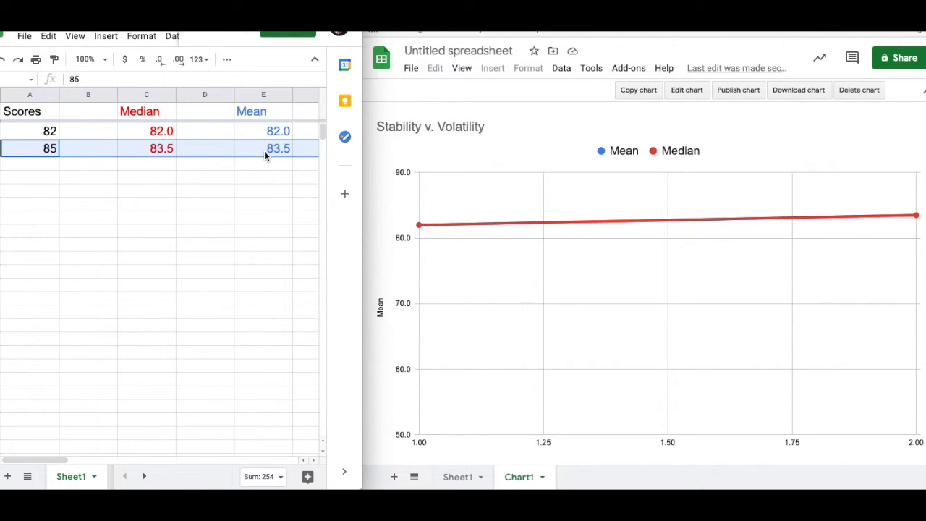
type("61")
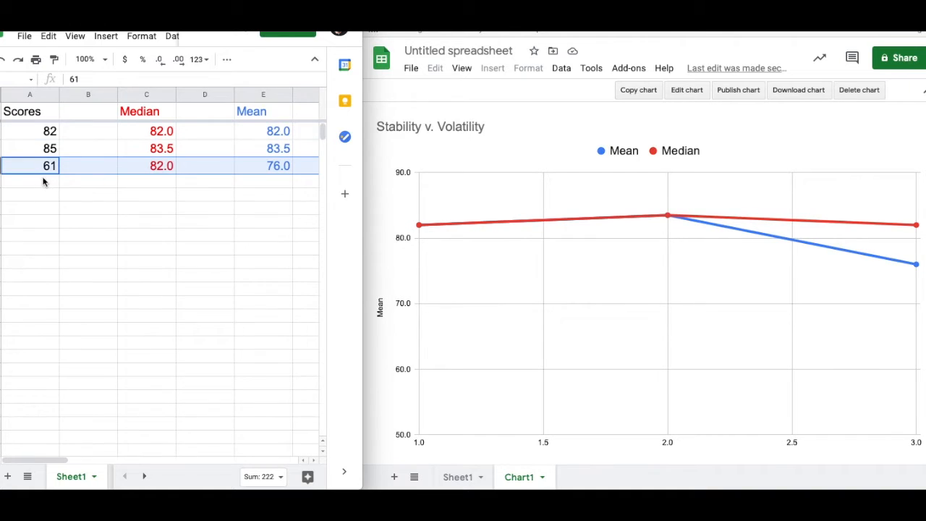
mouse_move(151, 162)
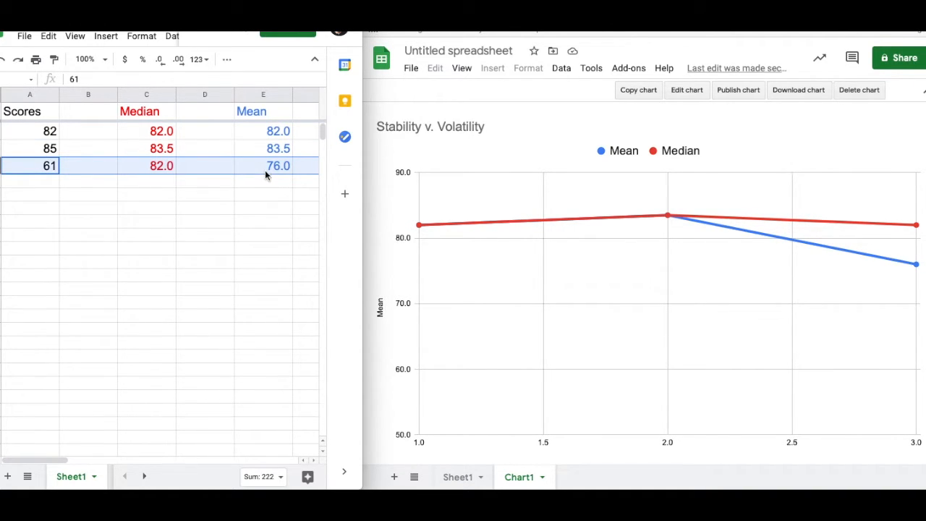
mouse_move(586, 223)
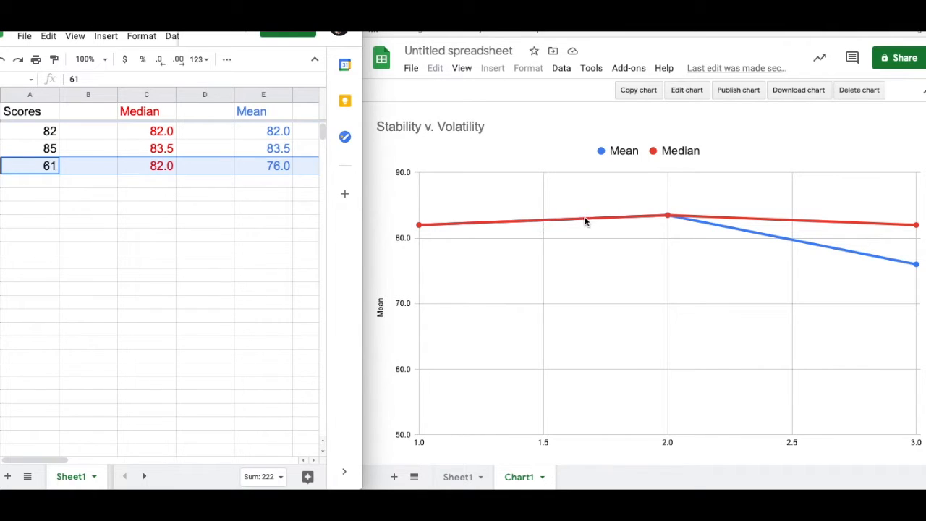
mouse_move(840, 133)
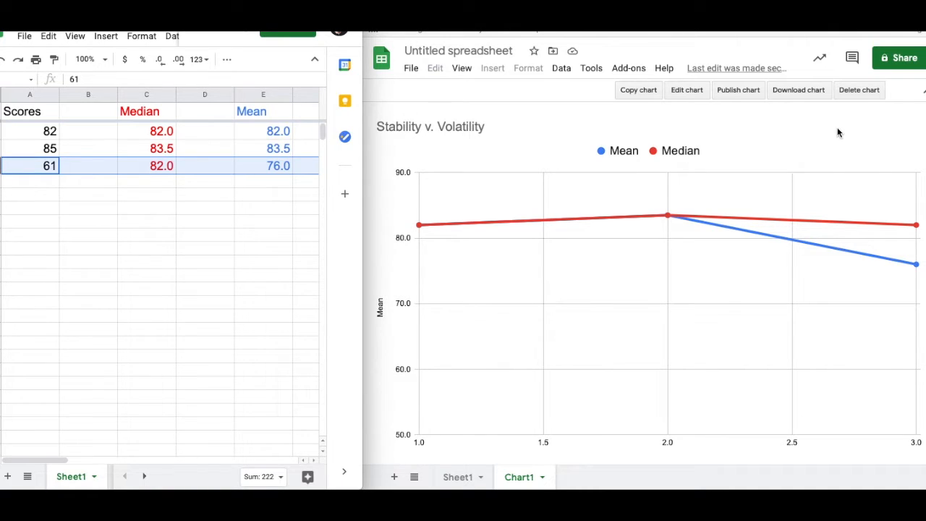
type("62")
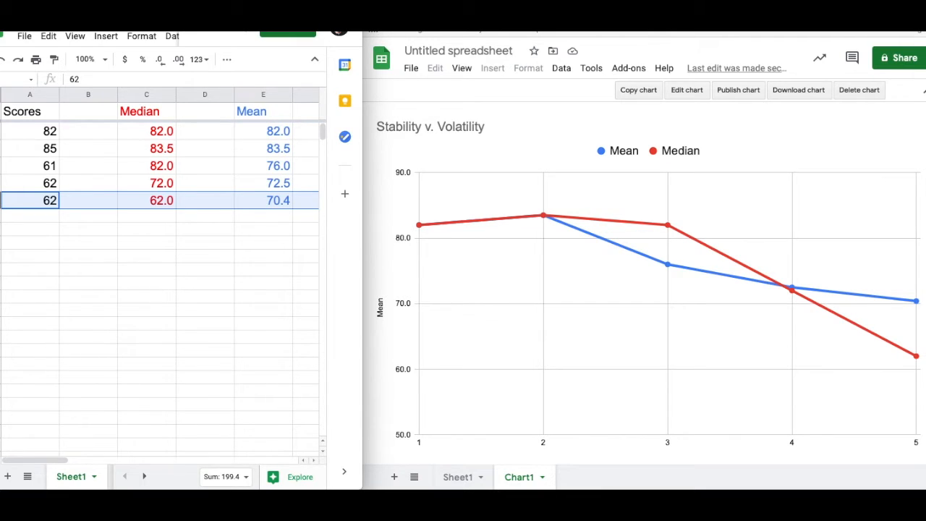
type("84")
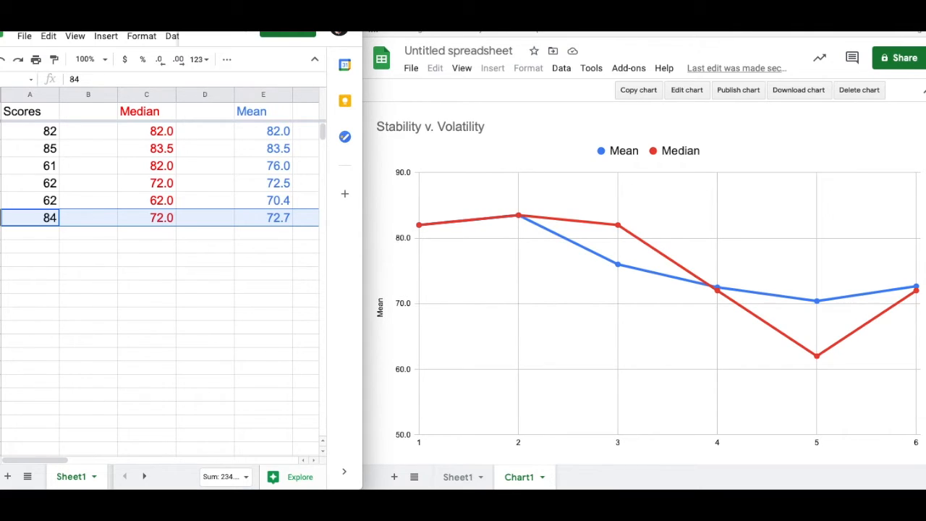
type("71")
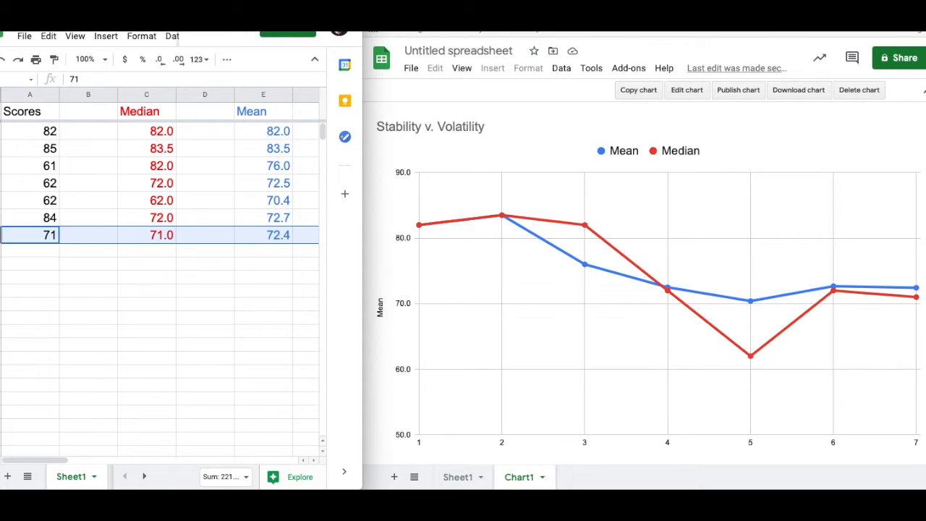
type("0")
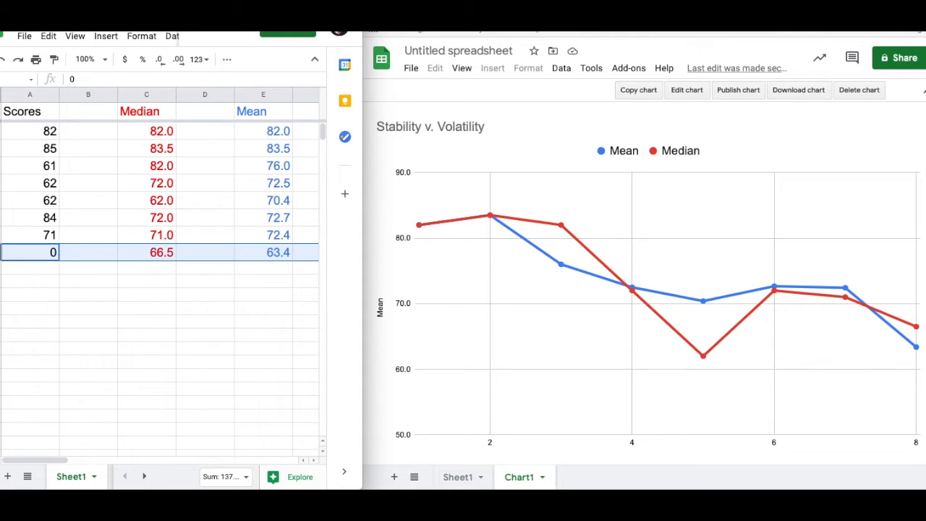
type("70")
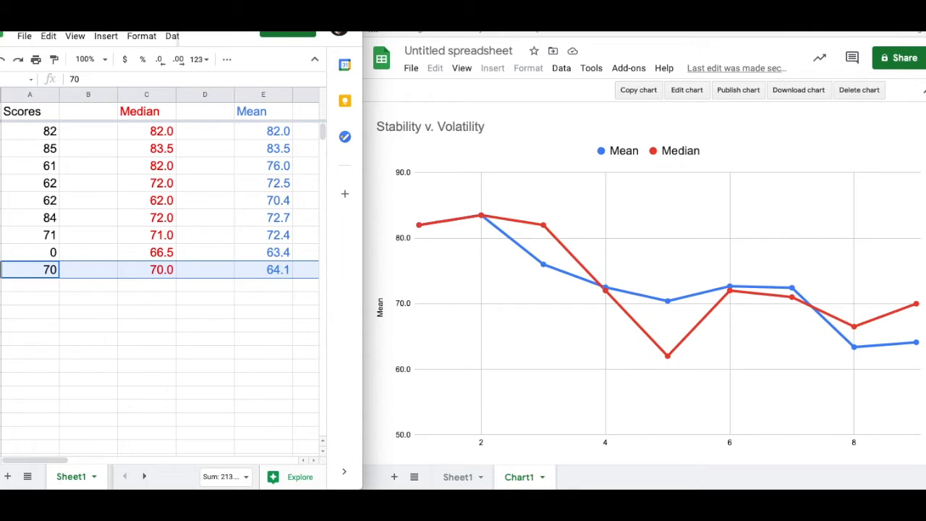
type("100")
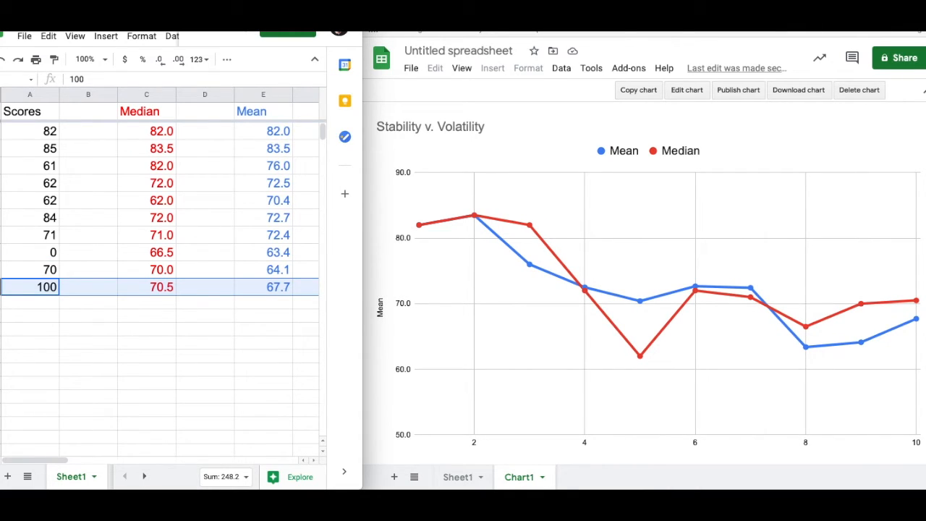
type("0")
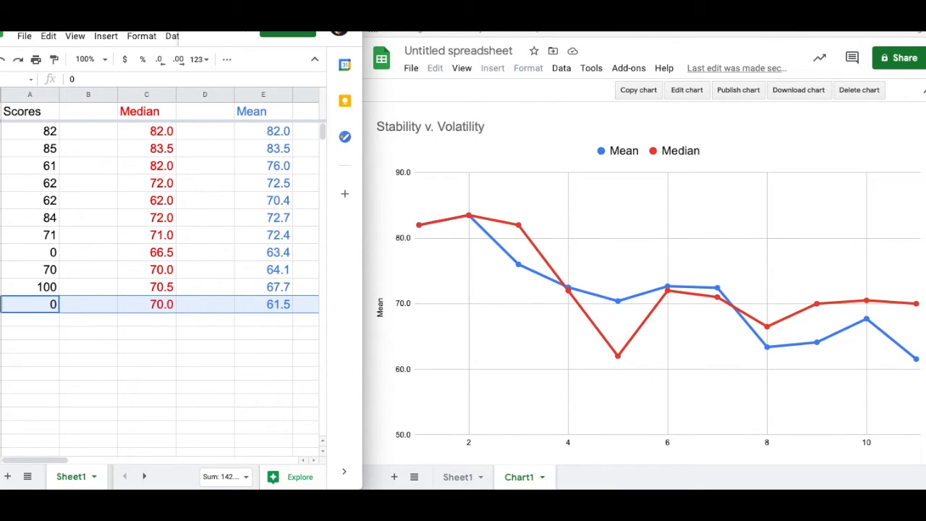
type("84")
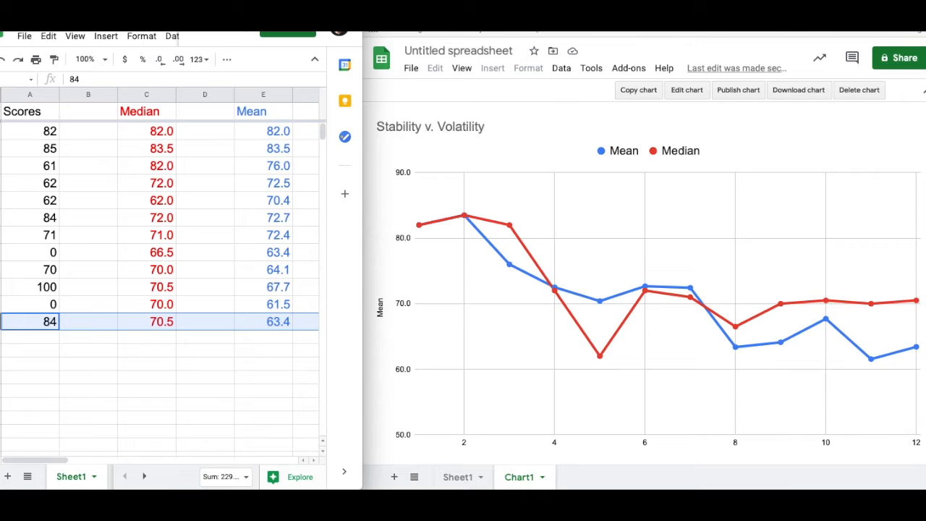